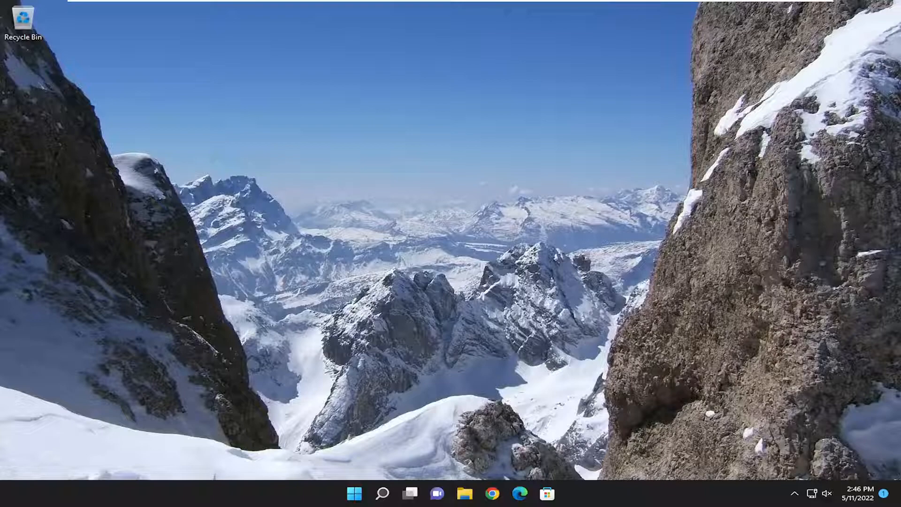
- Launch Chrome and open Clear browsing data from the More tools menu
left_click(491, 493)
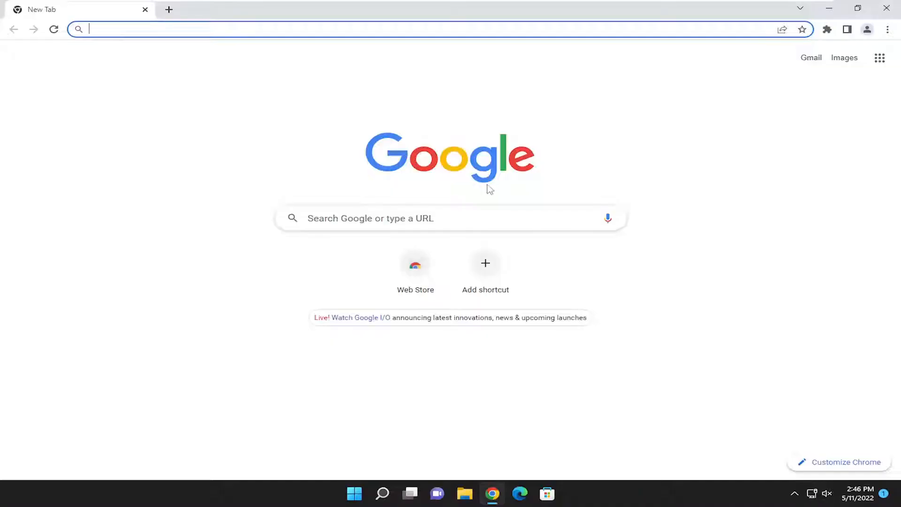
mouse_move(887, 30)
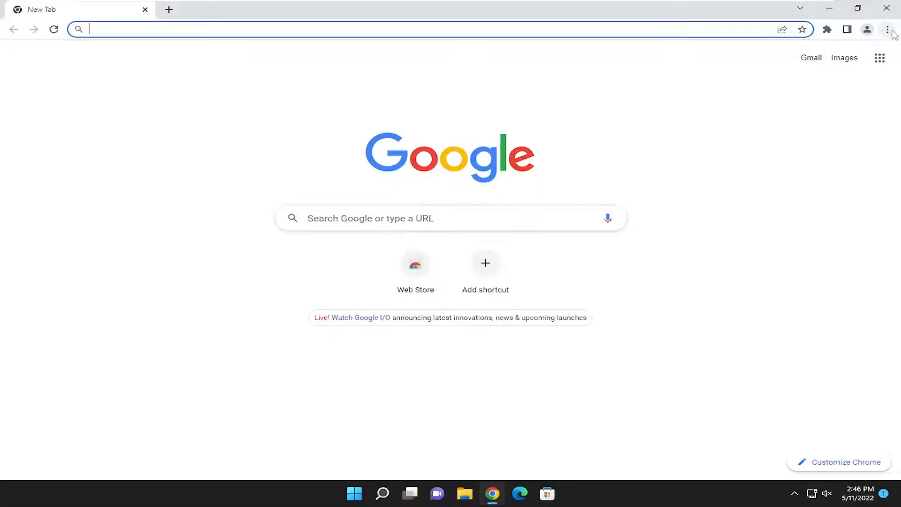
left_click(887, 29)
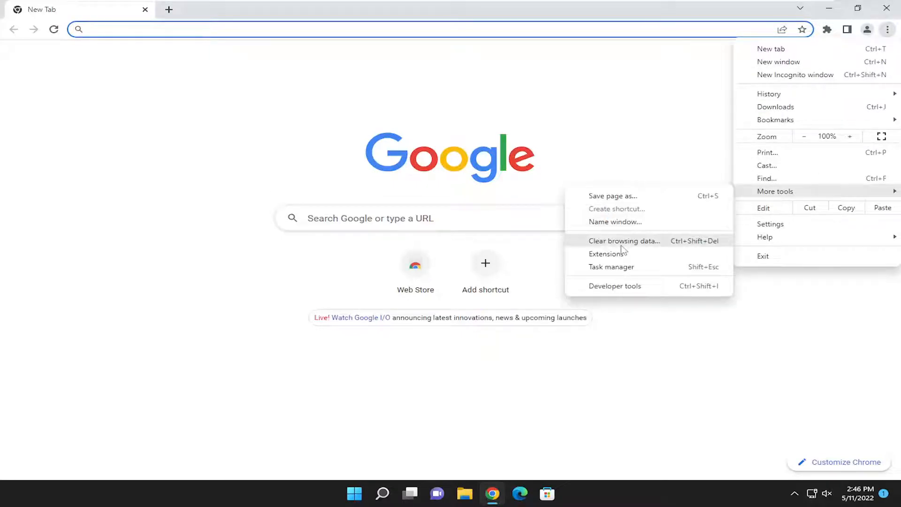
left_click(624, 240)
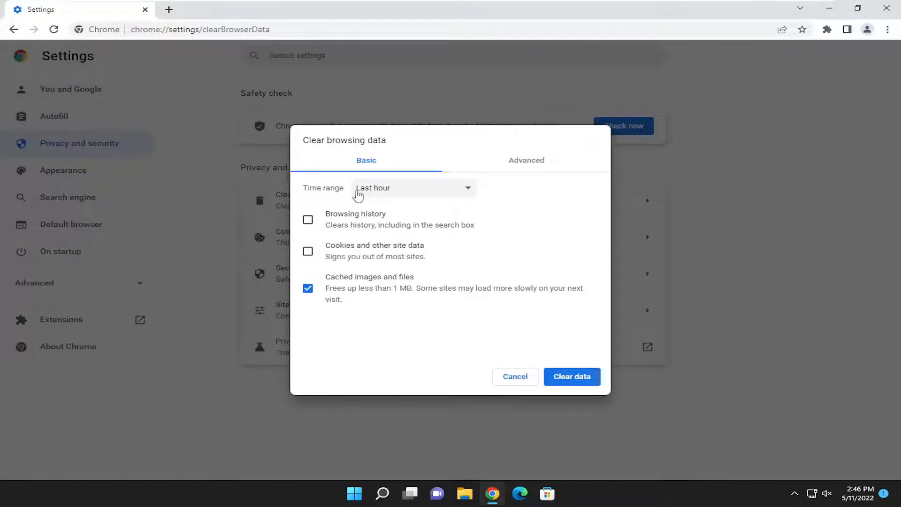
- Clear the last hour of cached images and files, then close Chrome
left_click(412, 187)
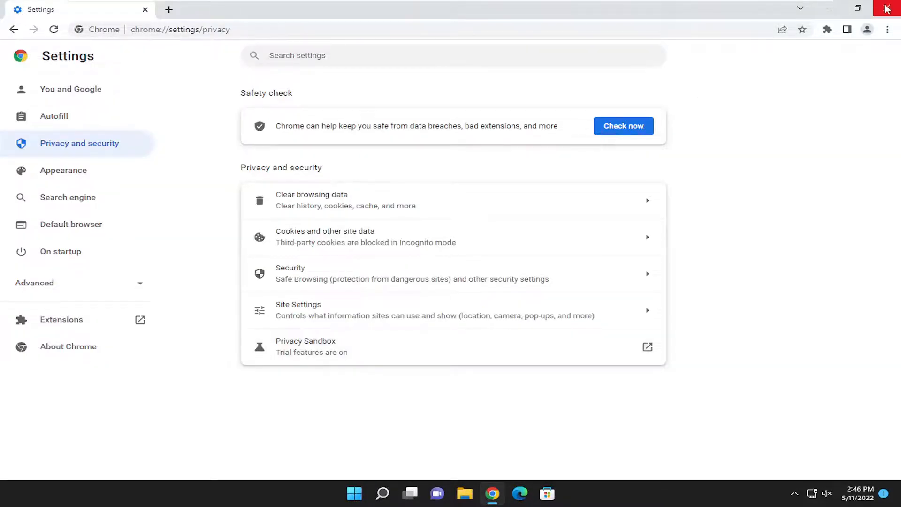
left_click(887, 9)
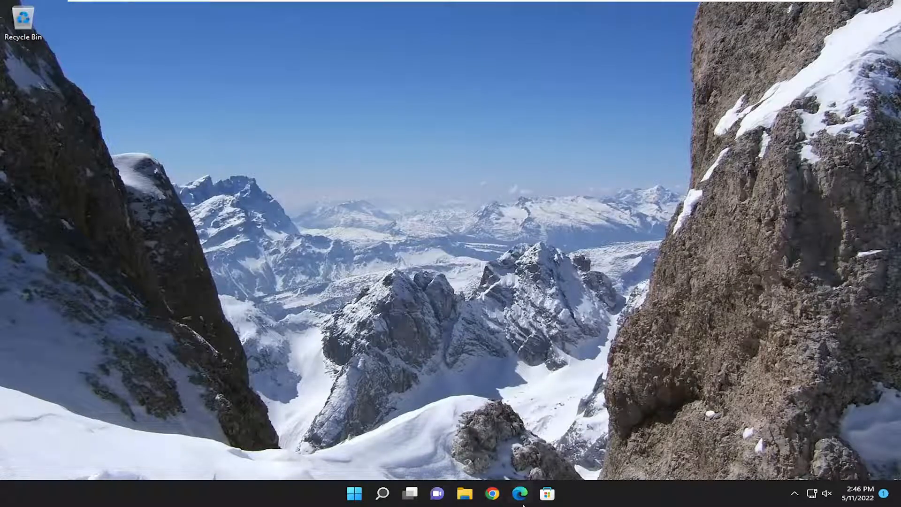
- Launch Microsoft Edge and open Settings from the three-dot menu
left_click(519, 493)
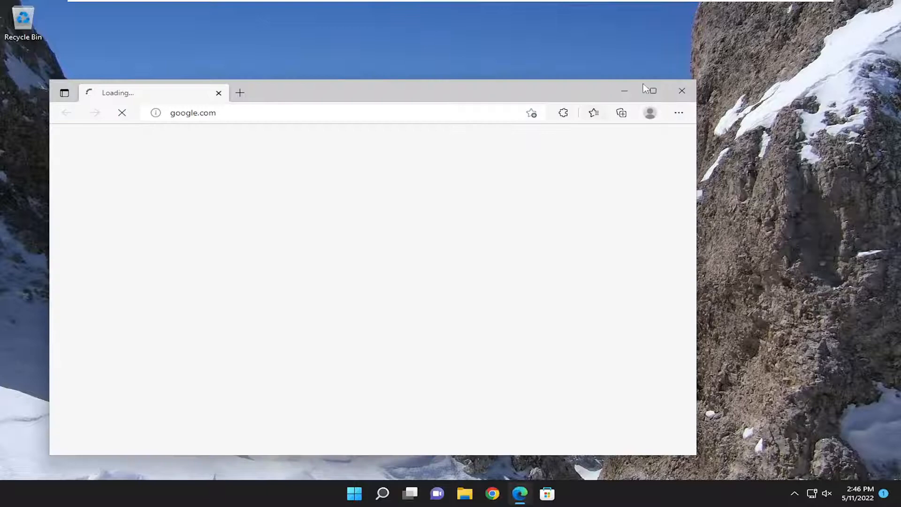
left_click(884, 29)
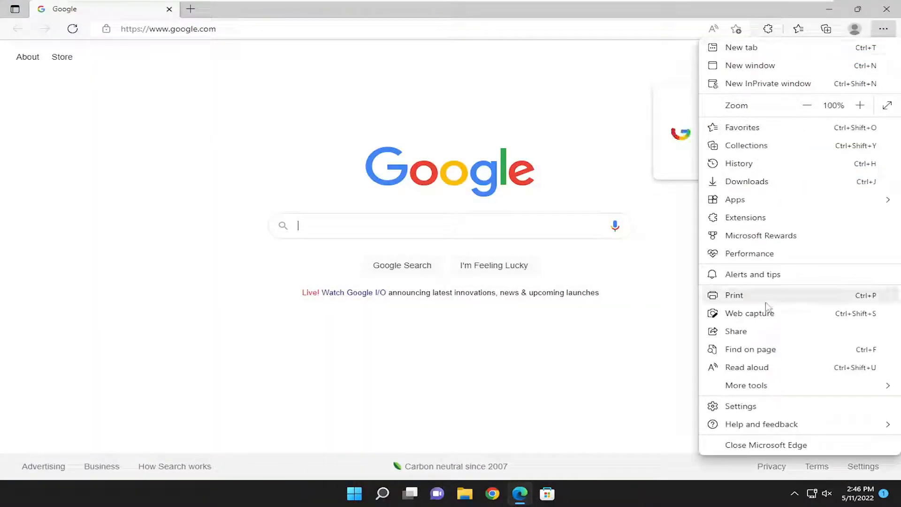
left_click(741, 406)
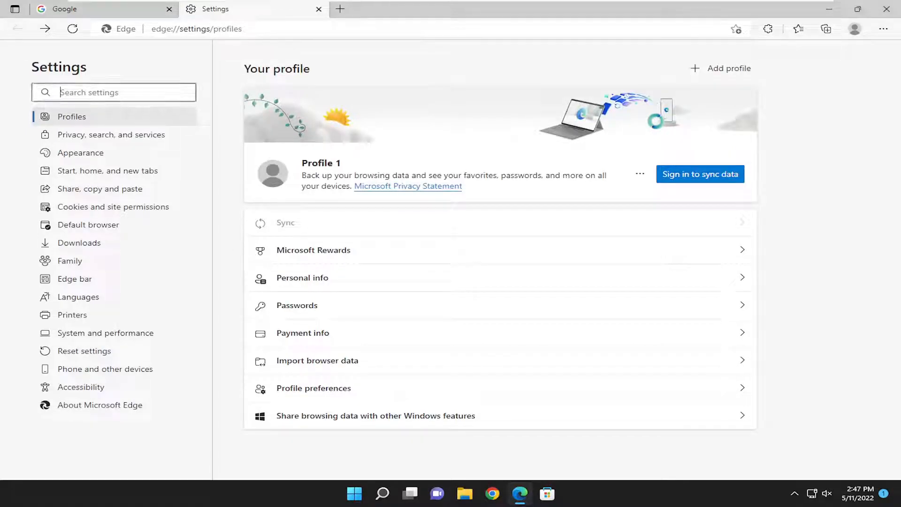
- Search settings for 'cache', clear cached images and files, and close Edge
type("cache")
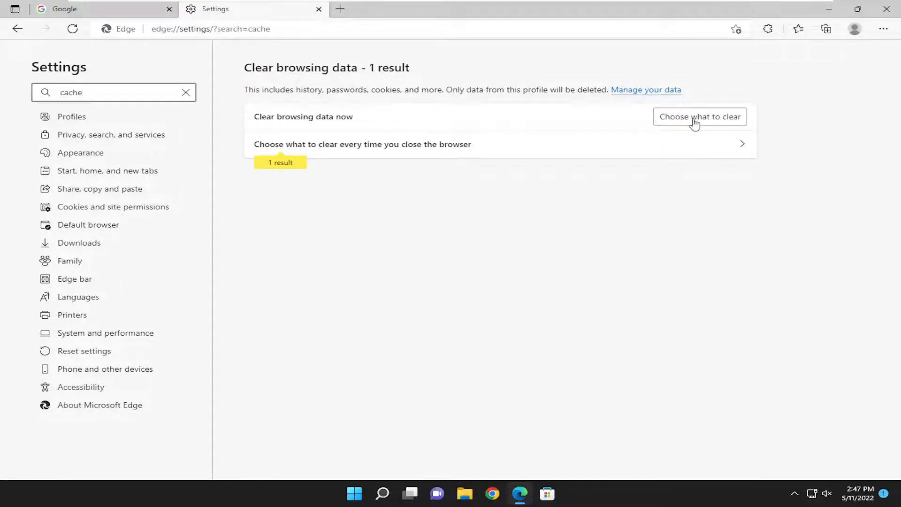
left_click(699, 117)
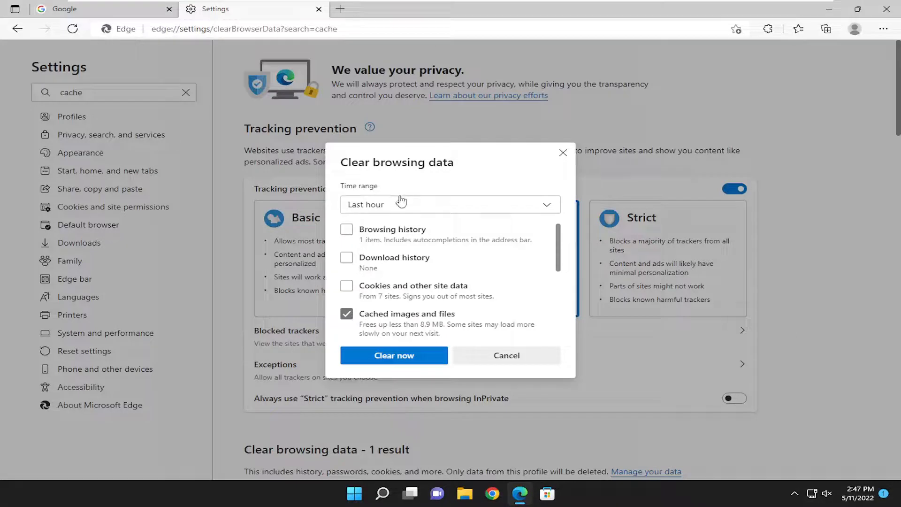
left_click(450, 204)
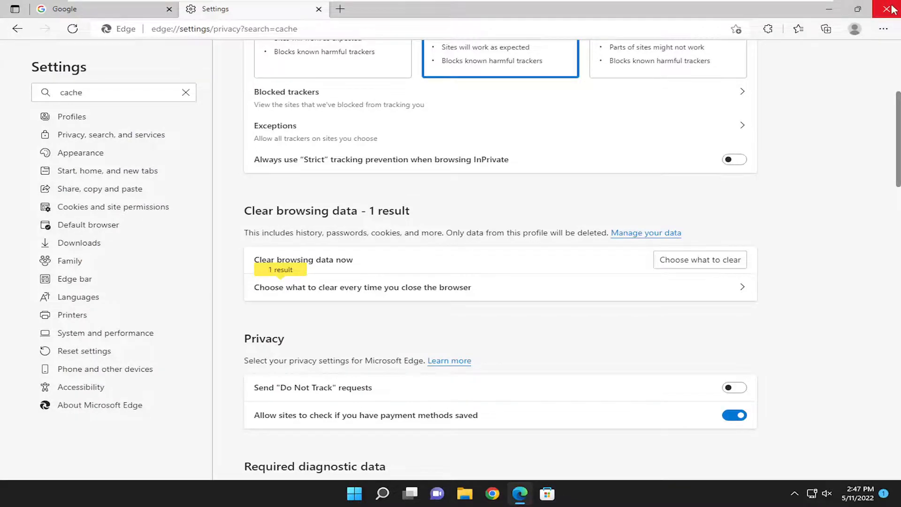
left_click(891, 9)
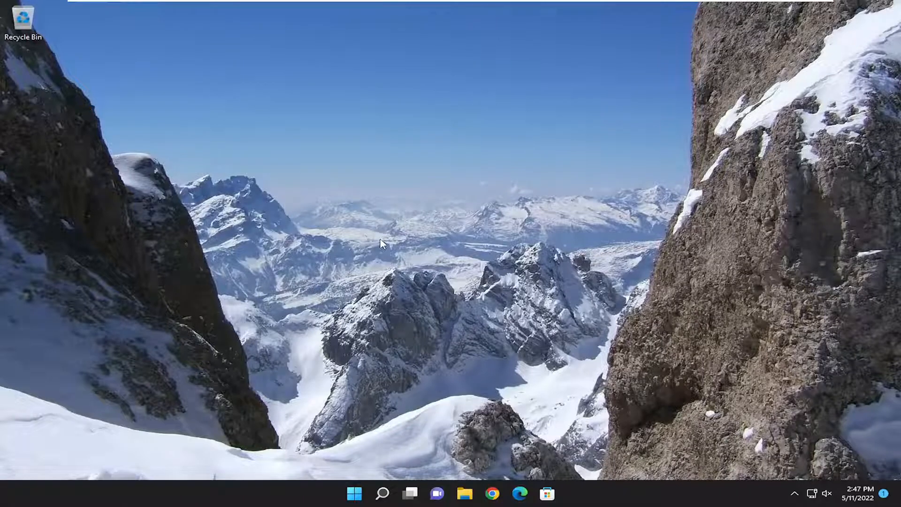
mouse_move(290, 241)
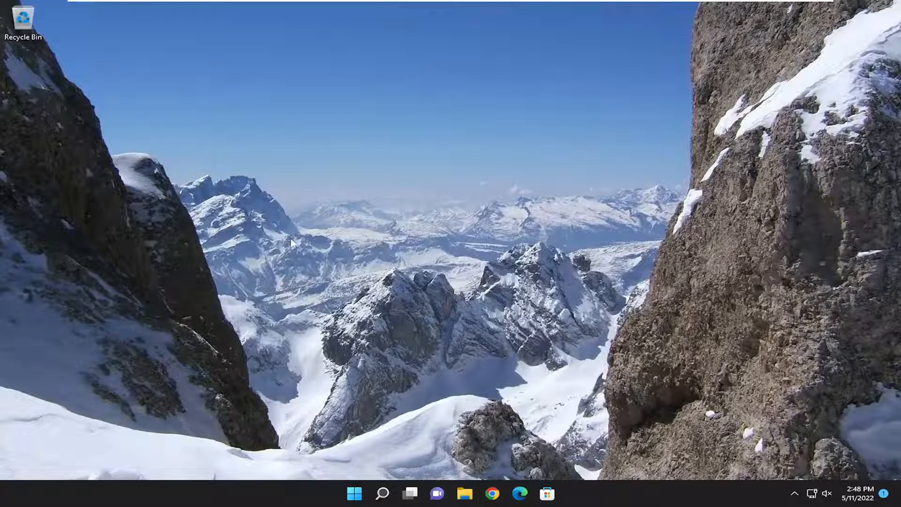